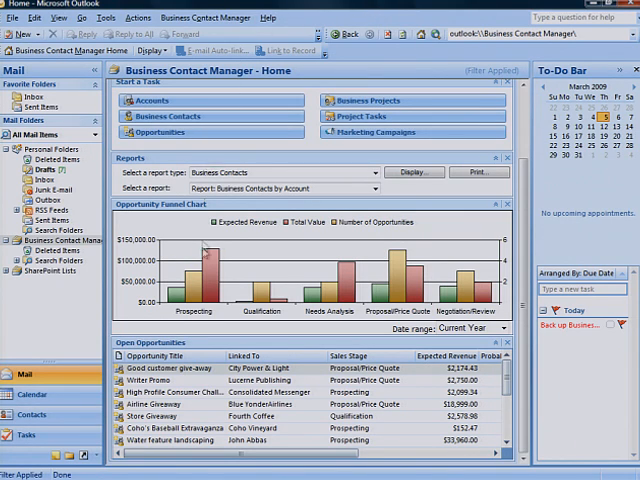
{"action": "mouse_move", "coordinate": [250, 300]}
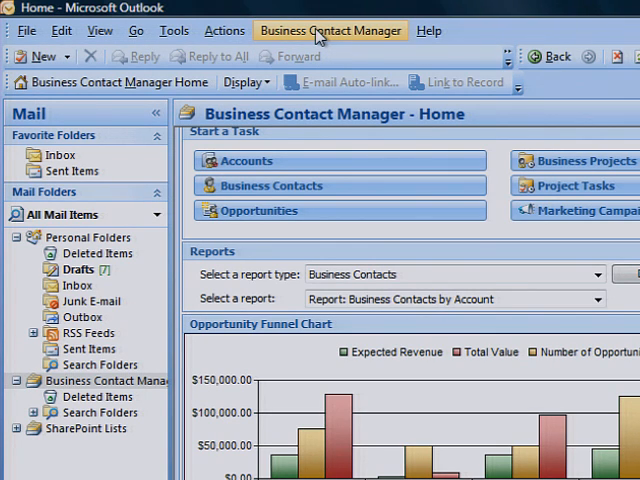
Open the Activity by Business Contact report and sort contact groups descending, then back to ascending.
{"action": "left_click", "coordinate": [331, 30]}
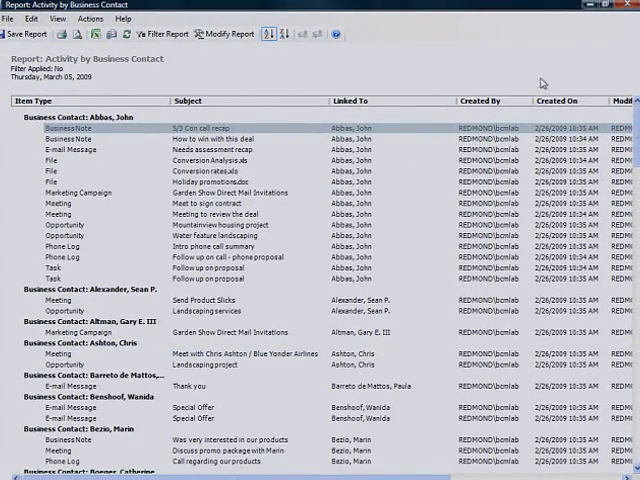
{"action": "scroll", "scroll_direction": "down", "scroll_amount": 3}
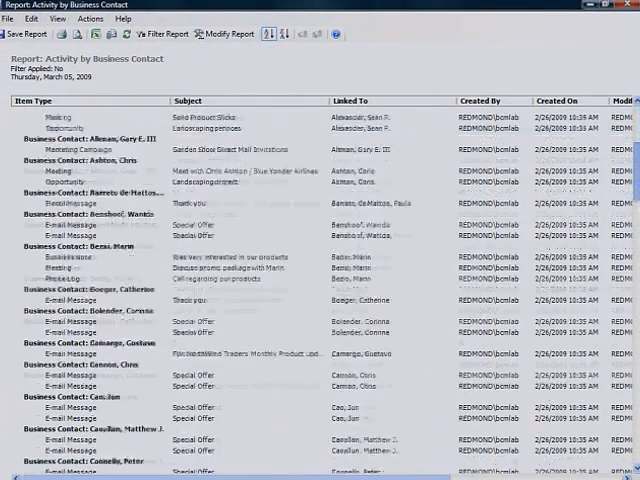
{"action": "scroll", "scroll_direction": "down", "scroll_amount": 3}
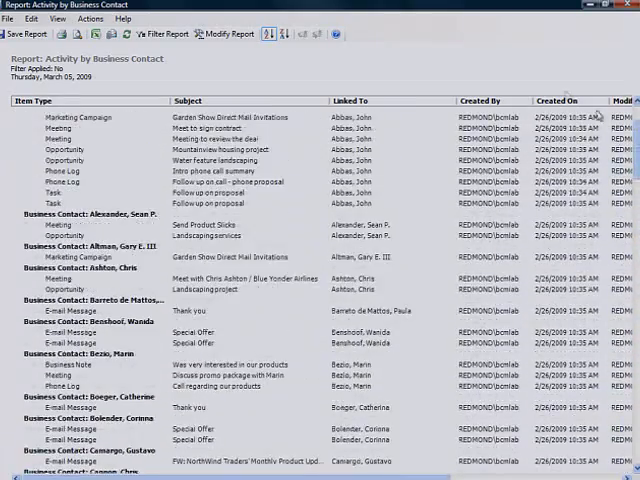
{"action": "left_click", "coordinate": [291, 34]}
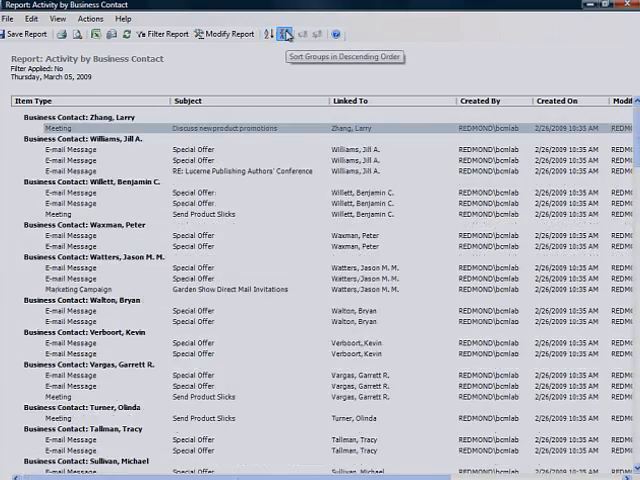
{"action": "left_click", "coordinate": [409, 31]}
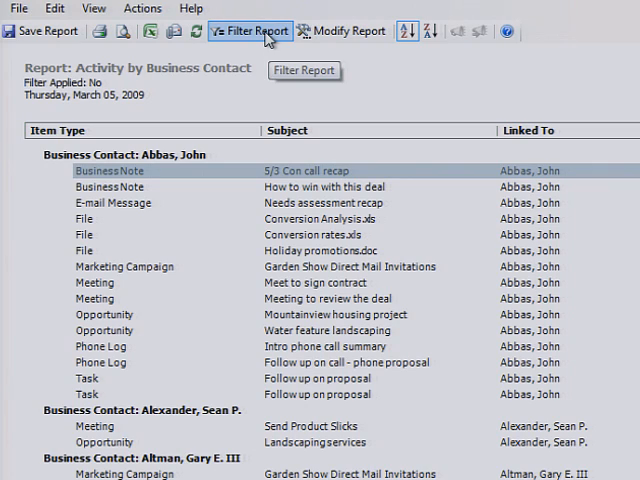
Apply the simple filter to the report's communication history items so it shows Filter Applied: Yes.
{"action": "left_click", "coordinate": [251, 30]}
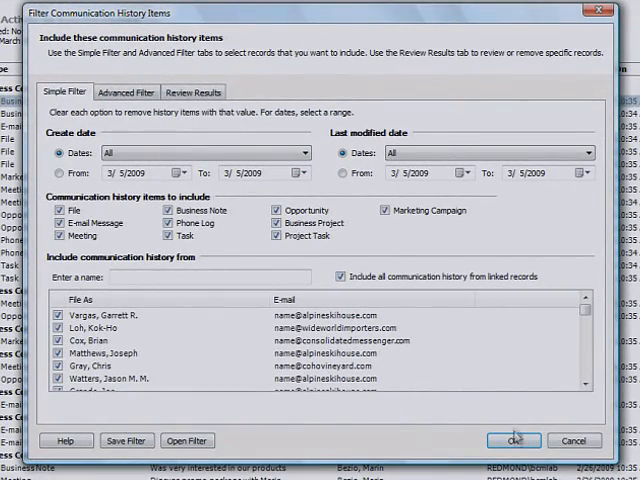
{"action": "left_click", "coordinate": [513, 440]}
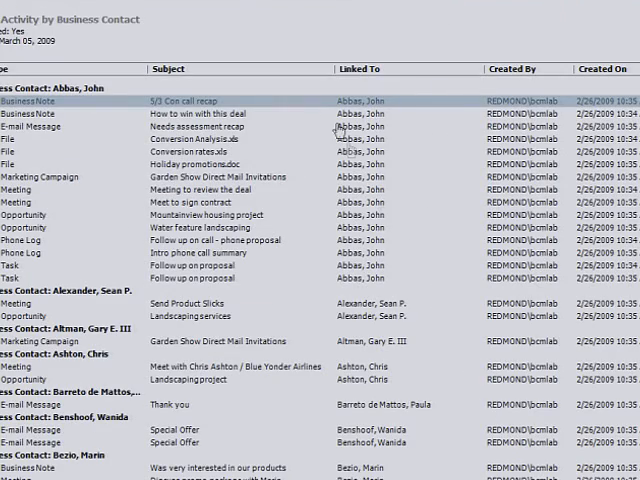
{"action": "left_click", "coordinate": [278, 10]}
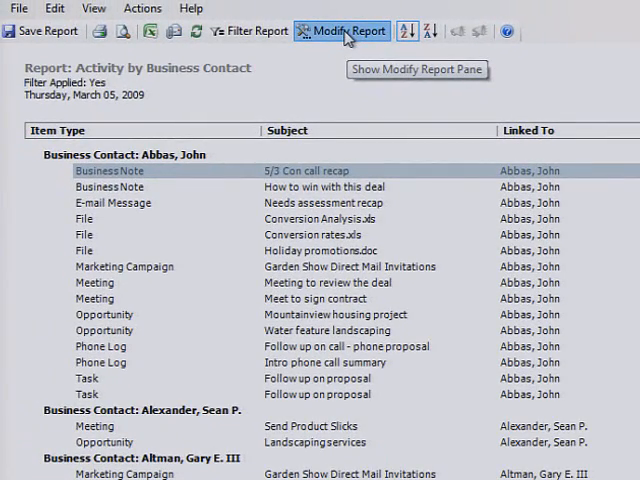
Retitle the report 'Activity by Business Contact Modified Report' in bold 16-point gray Tahoma.
{"action": "left_click", "coordinate": [342, 31]}
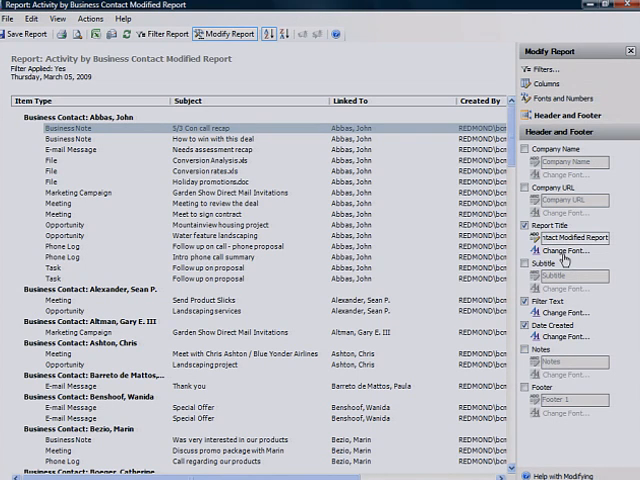
{"action": "left_click", "coordinate": [569, 251]}
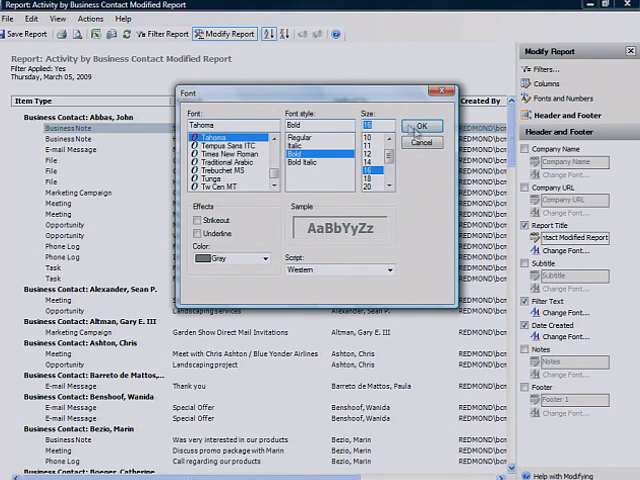
{"action": "left_click", "coordinate": [421, 126]}
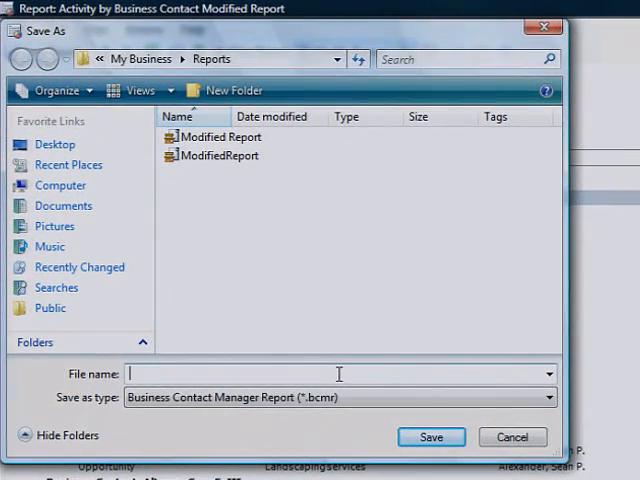
Name the report file 'Modified Report' as a Business Contact Manager Report (*.bcmr).
{"action": "type", "text": "Modified Report"}
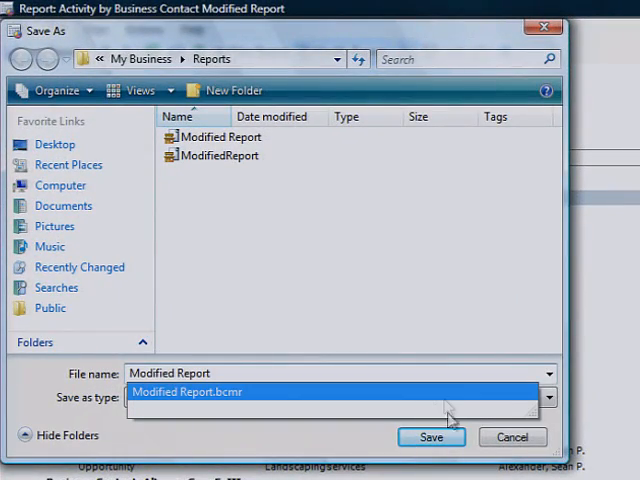